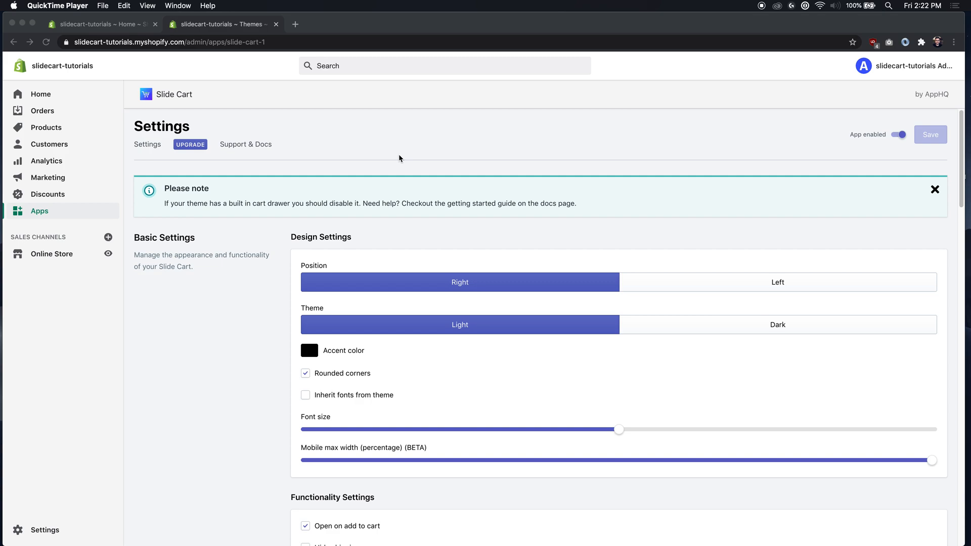
mouse_move(310, 193)
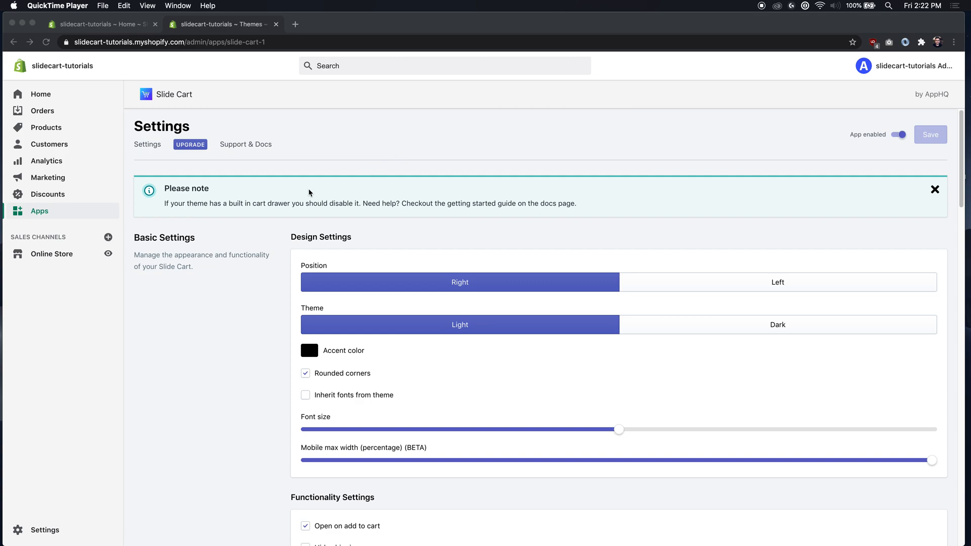
mouse_move(338, 232)
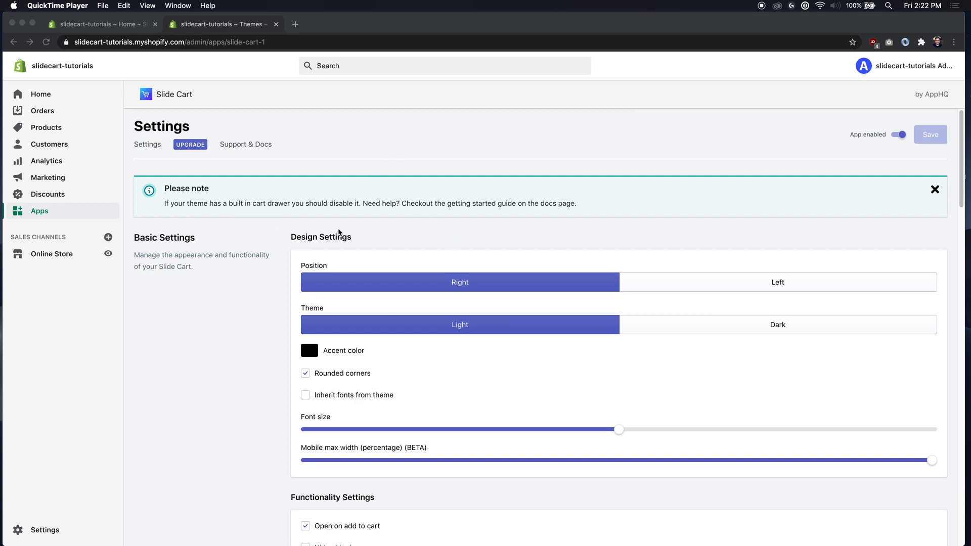
Step: Scroll down Slide Cart settings to the Advanced Settings Fast Mode script snippet
scroll(down, 3)
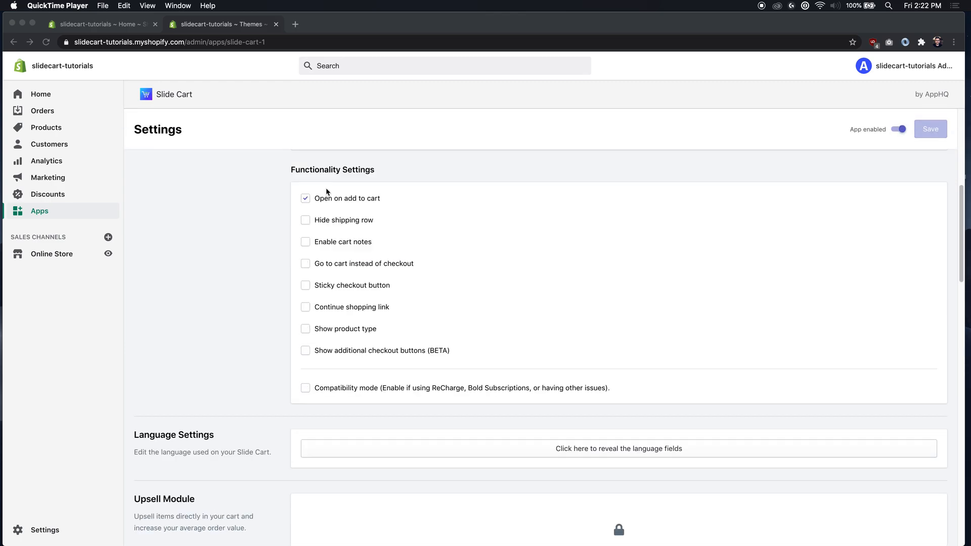
scroll(down, 3)
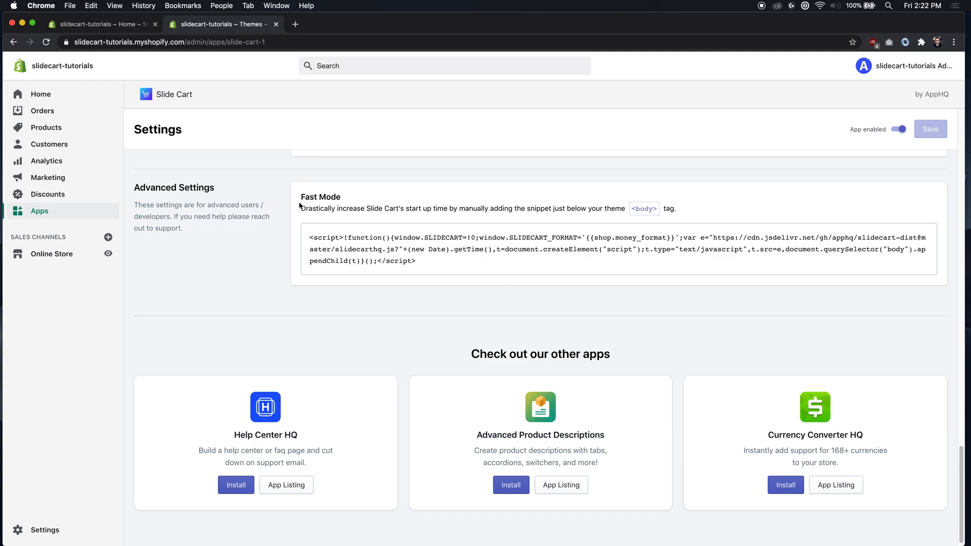
double_click(384, 209)
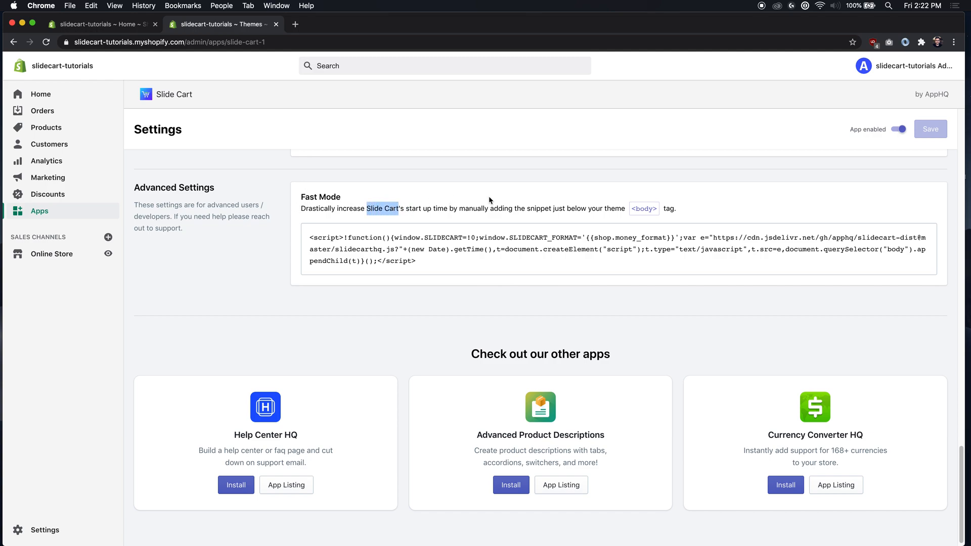
mouse_move(316, 190)
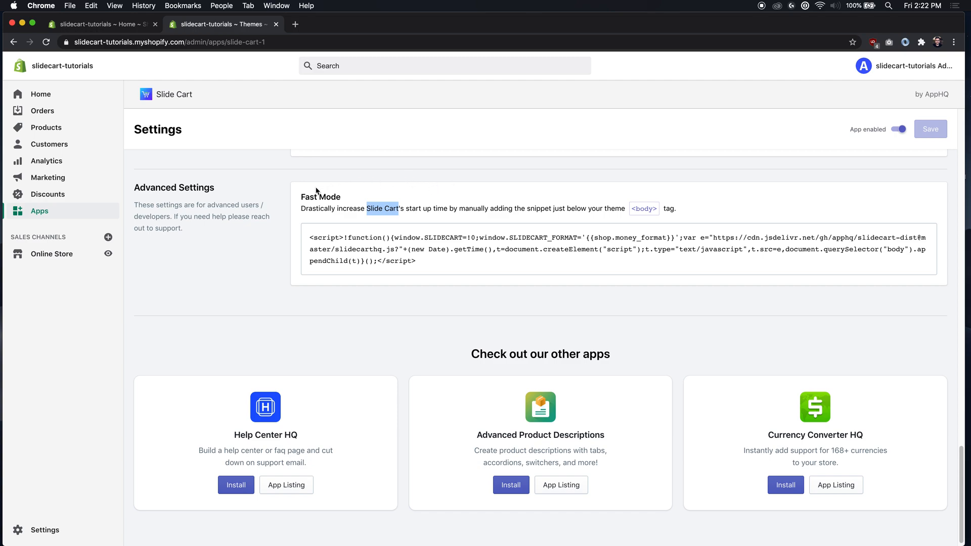
mouse_move(292, 193)
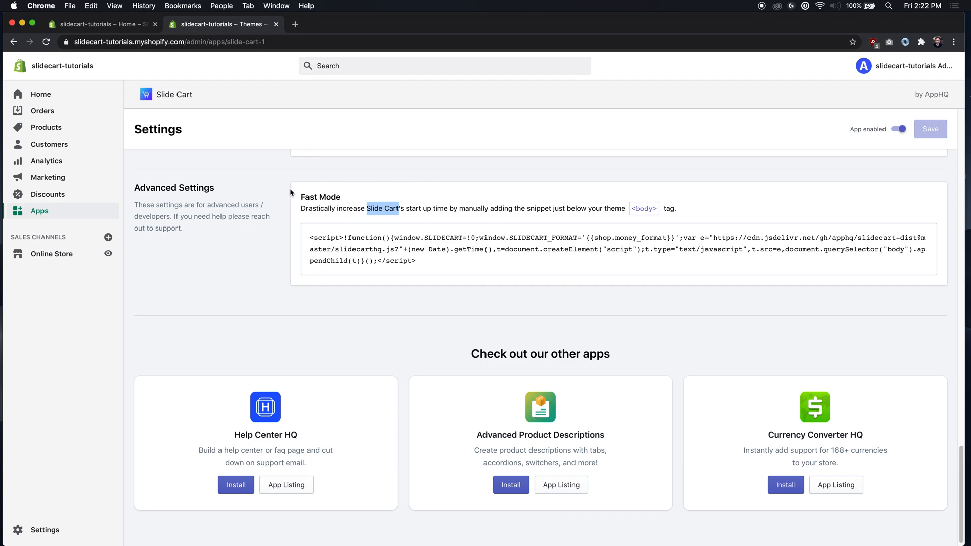
mouse_move(656, 209)
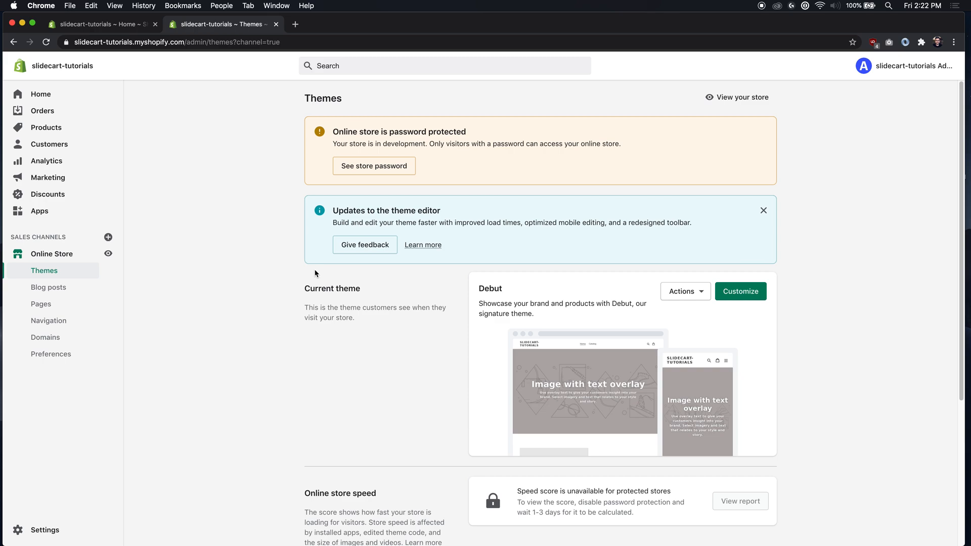
mouse_move(303, 284)
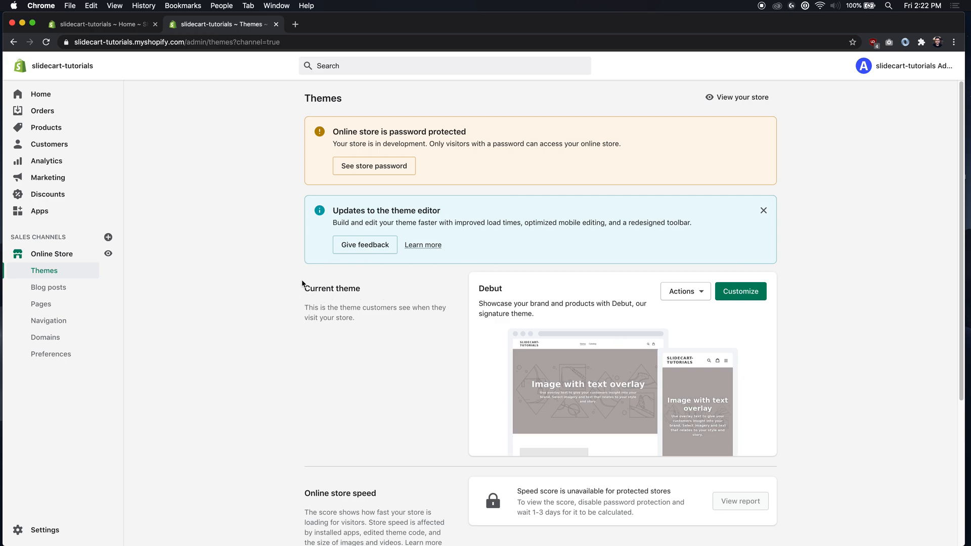
Step: Open Edit code for the current Debut theme
click(684, 291)
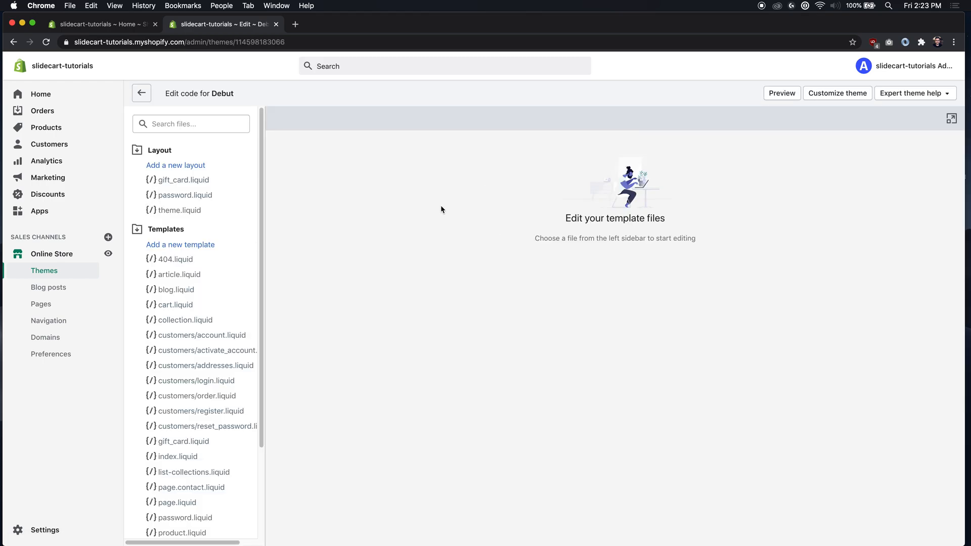
mouse_move(93, 129)
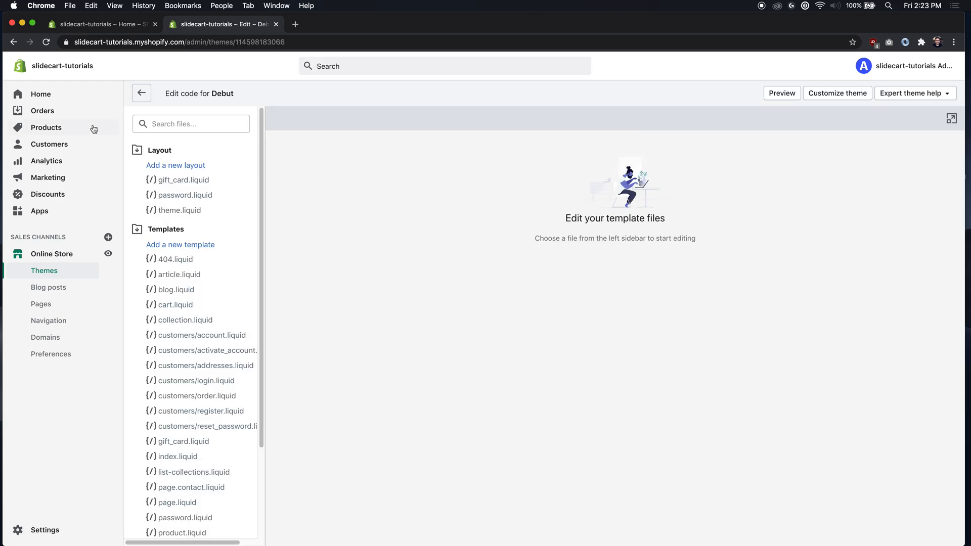
mouse_move(328, 222)
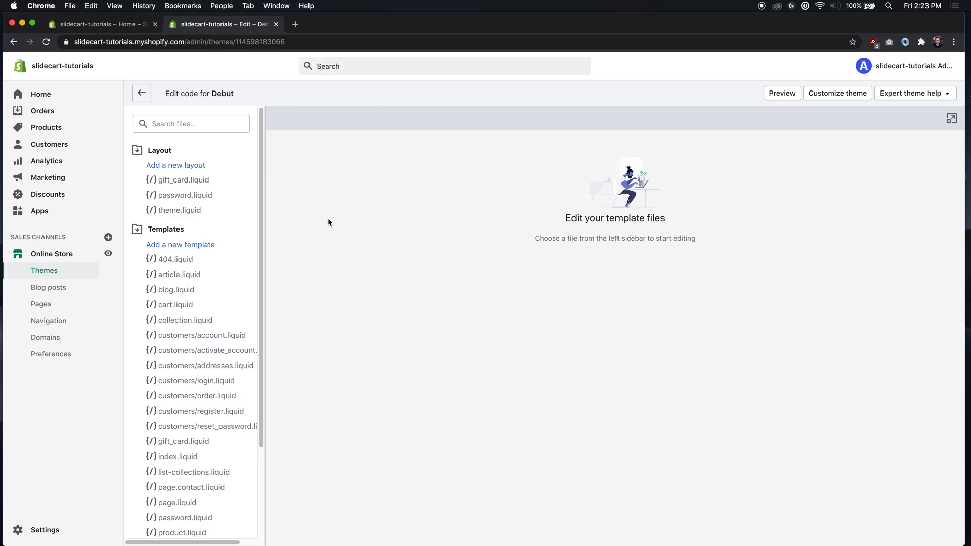
mouse_move(155, 154)
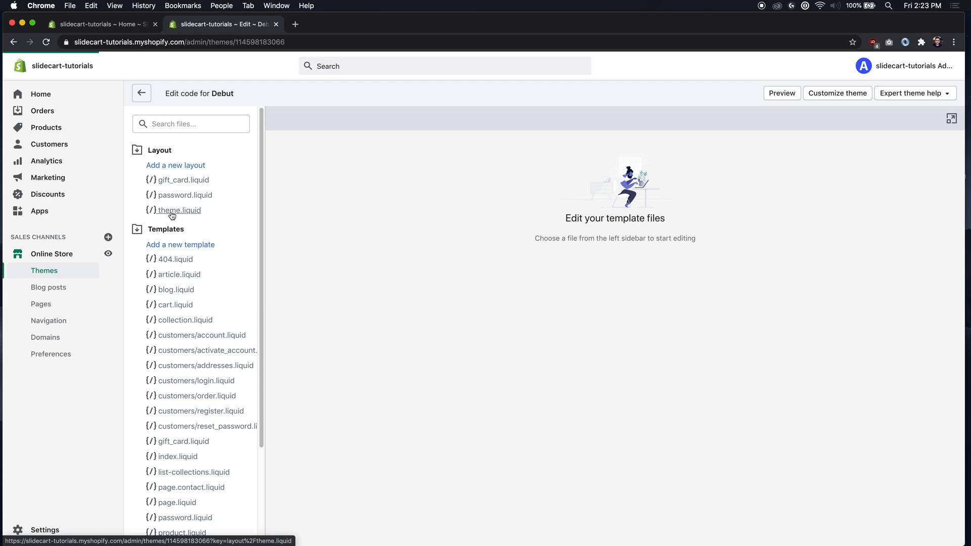
Step: Open theme.liquid from the Layout folder of the Debut theme
click(184, 210)
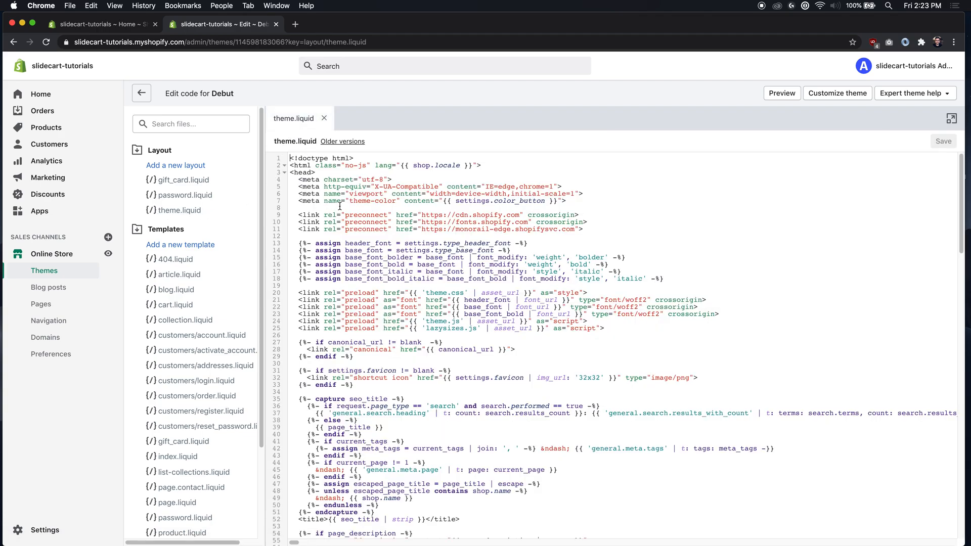
Step: Search theme.liquid for '<body', place the Slide Cart snippet after it, and save
key(Cmd+f)
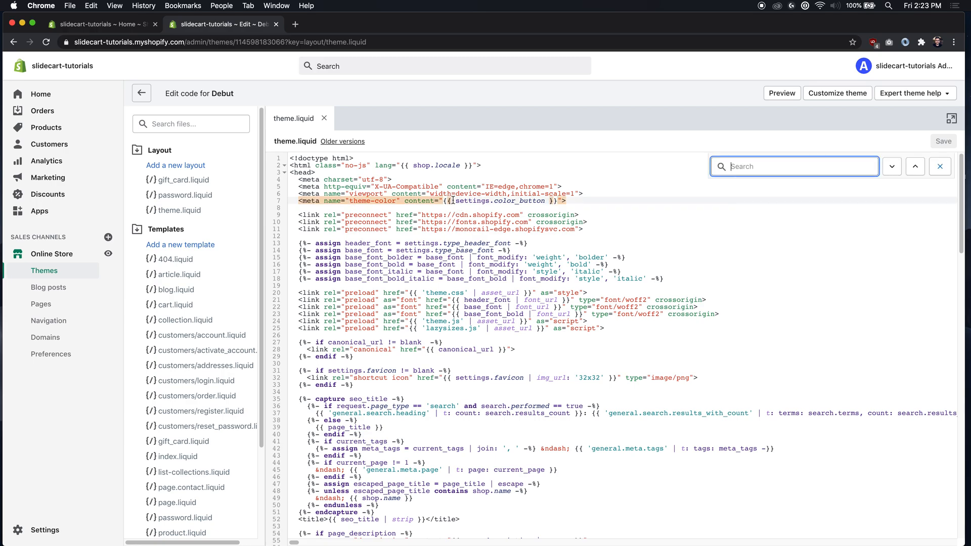
text(<body)
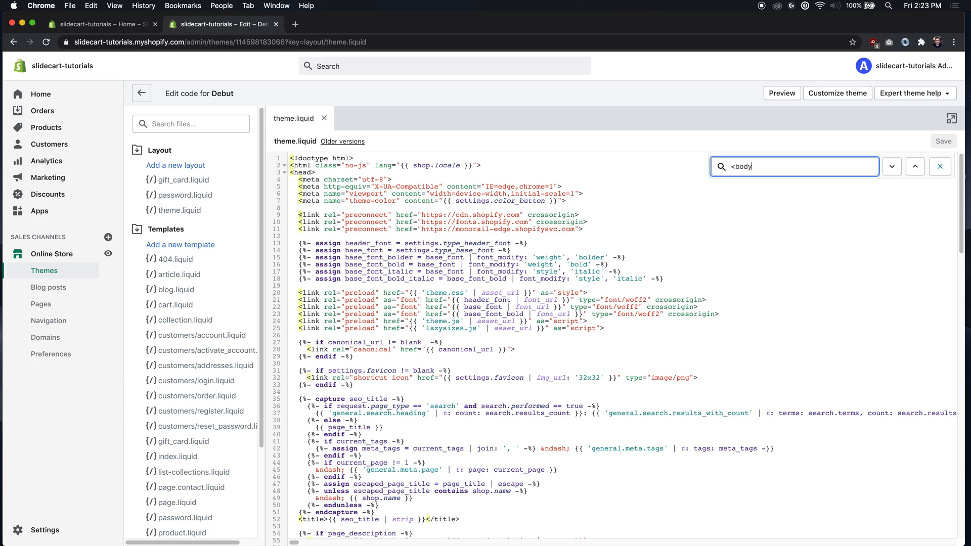
click(891, 166)
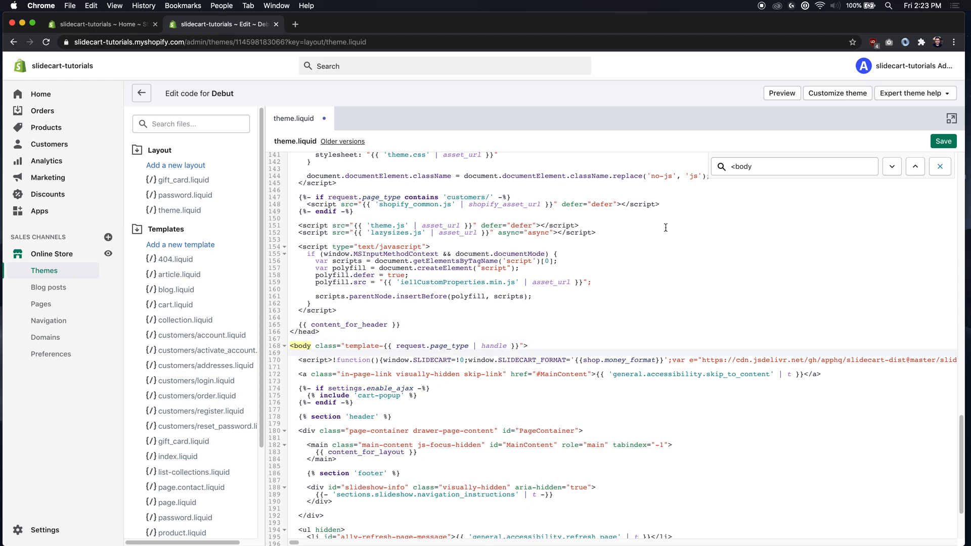
click(943, 141)
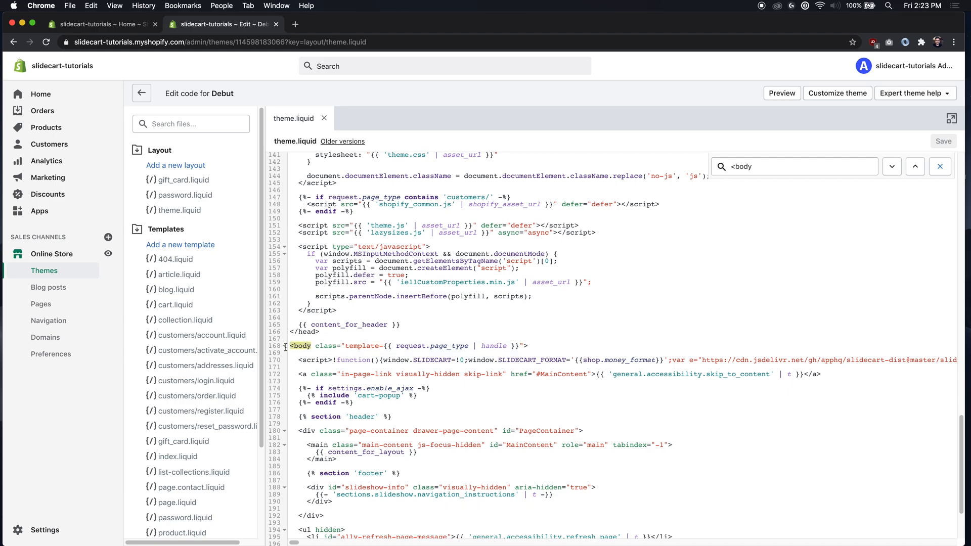
Step: Scroll theme.liquid to confirm the Slide Cart snippet sits below the <body> tag
scroll(down, 3)
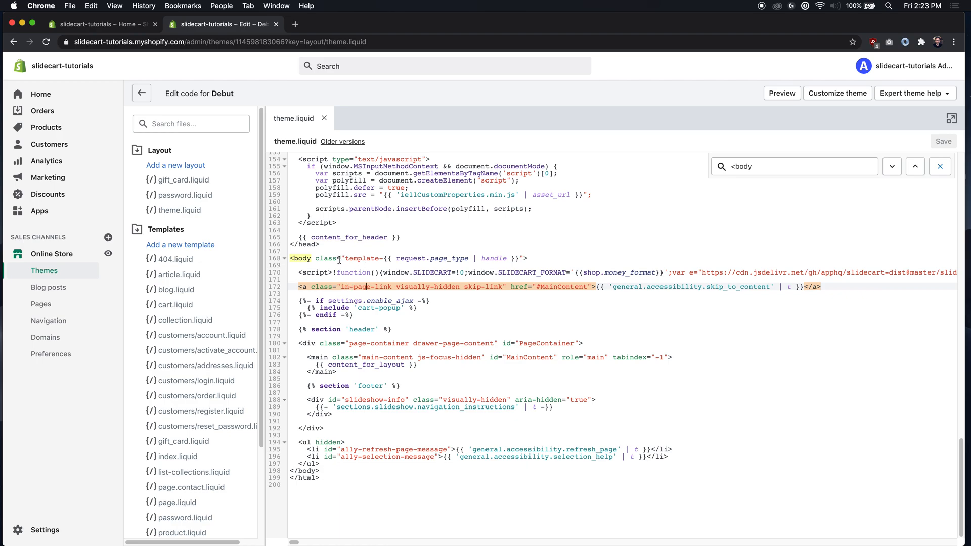
mouse_move(443, 141)
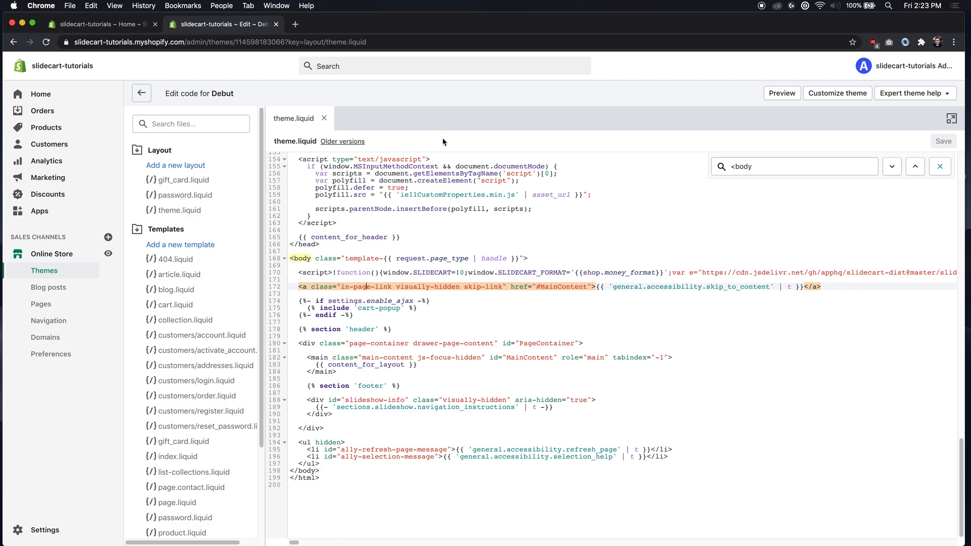